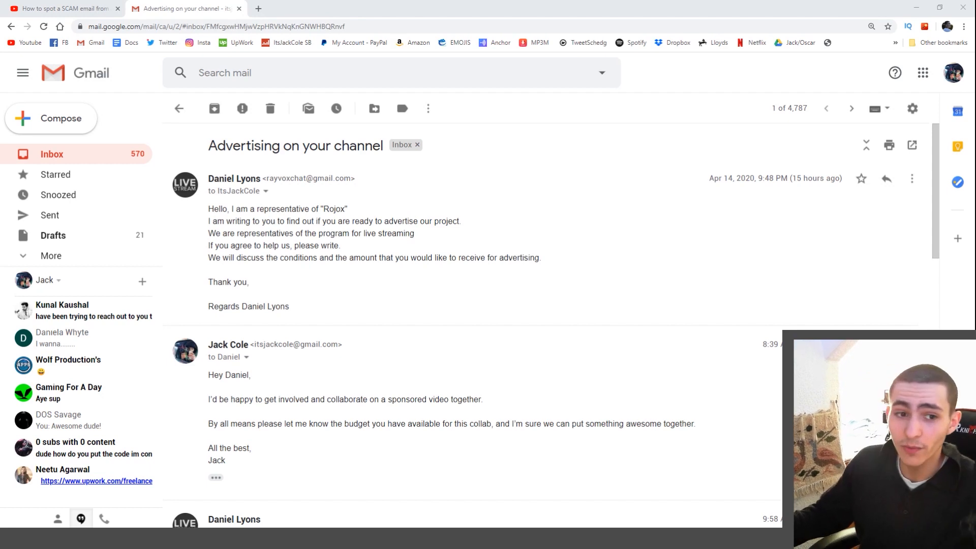
mouse_move(653, 154)
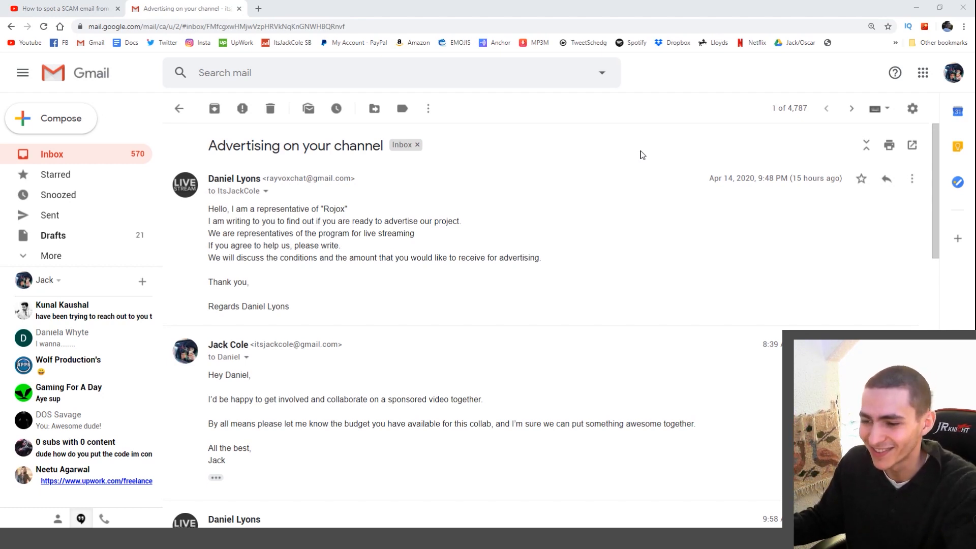
mouse_move(614, 232)
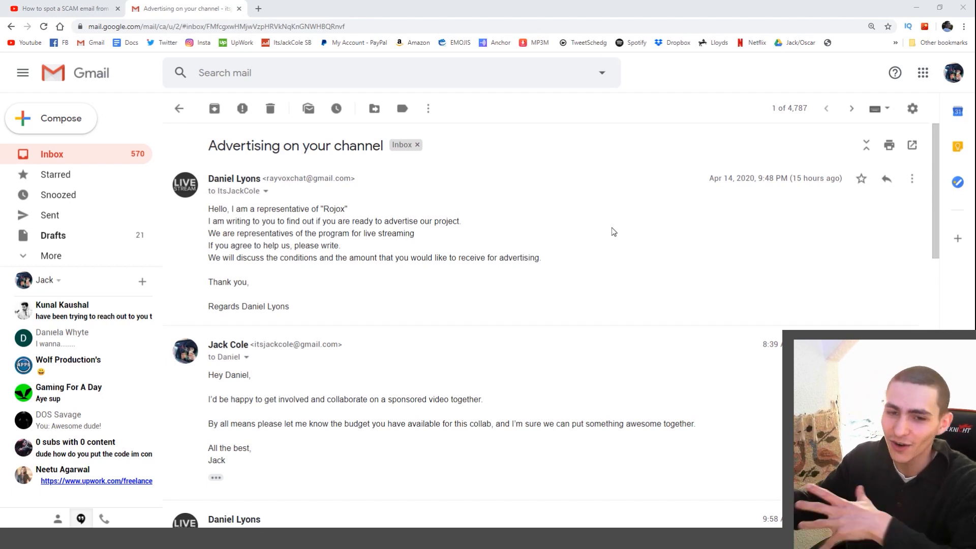
mouse_move(567, 196)
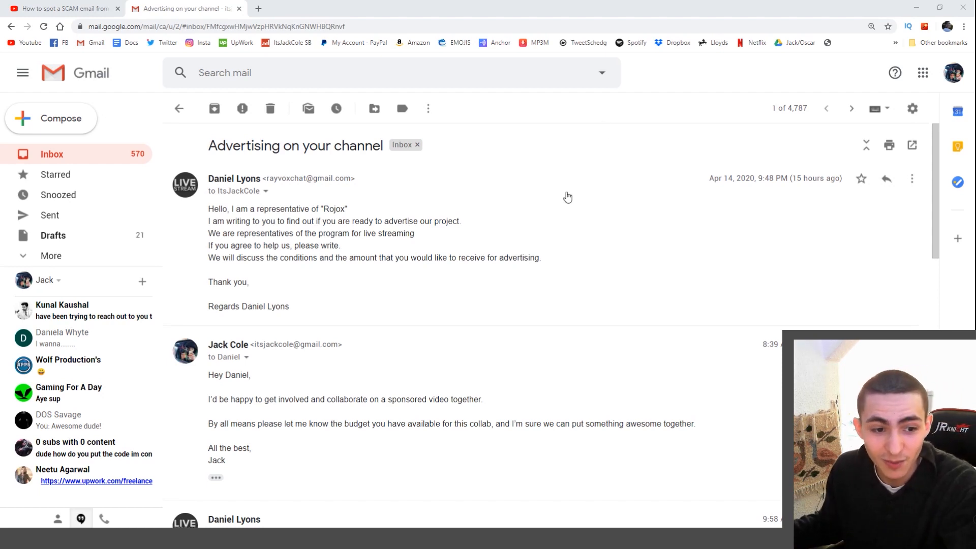
mouse_move(562, 201)
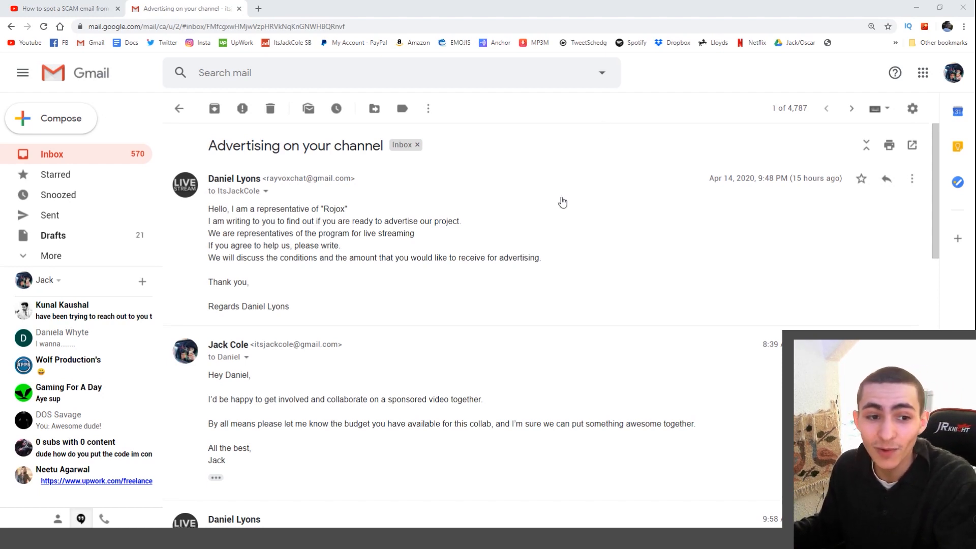
mouse_move(565, 209)
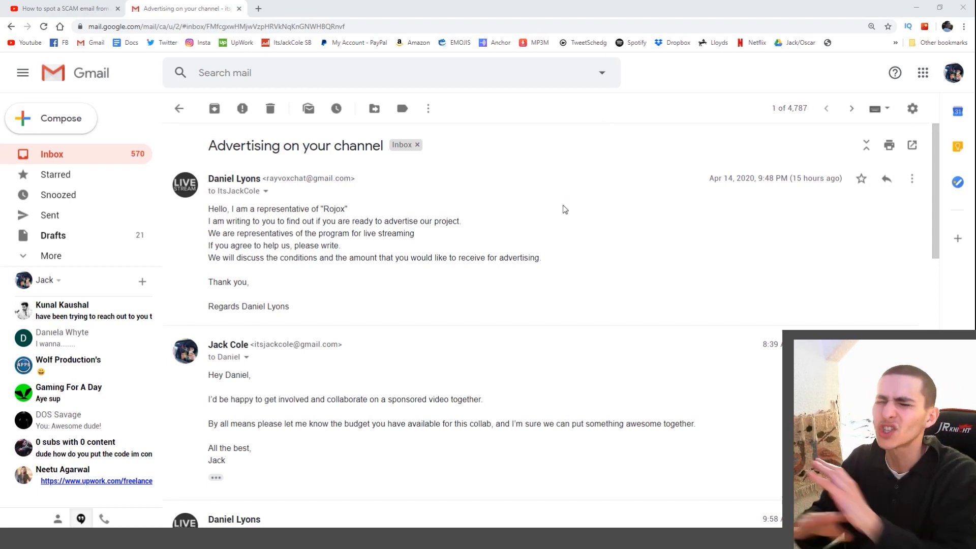
mouse_move(547, 186)
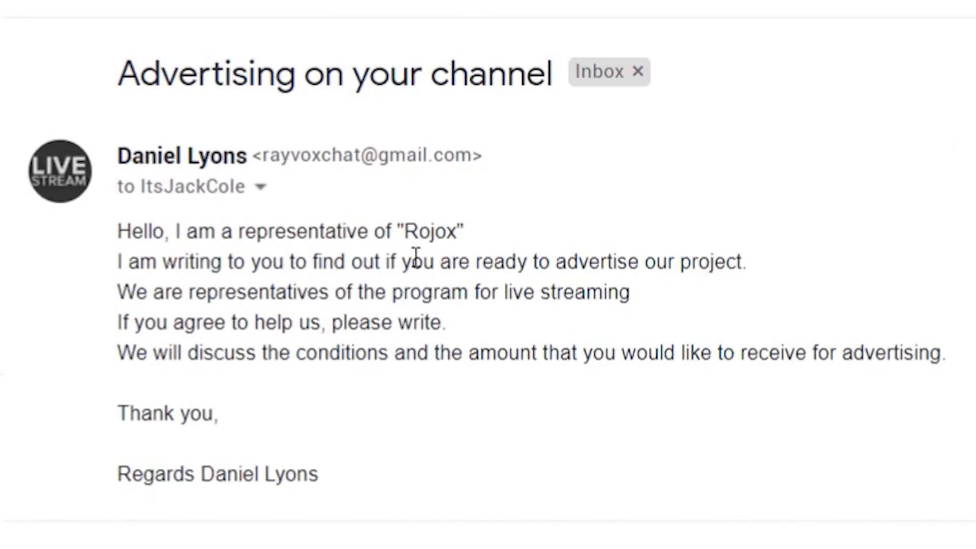
mouse_move(485, 314)
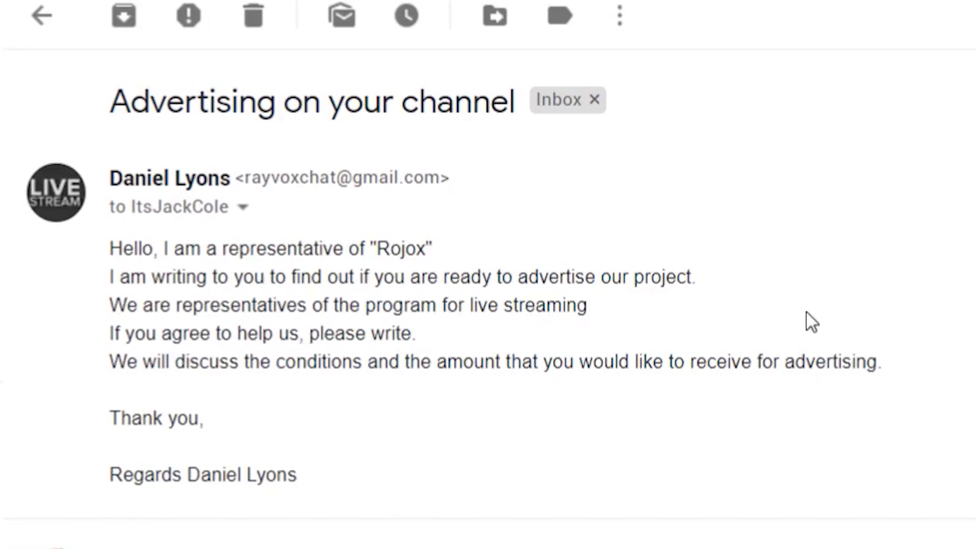
mouse_move(652, 416)
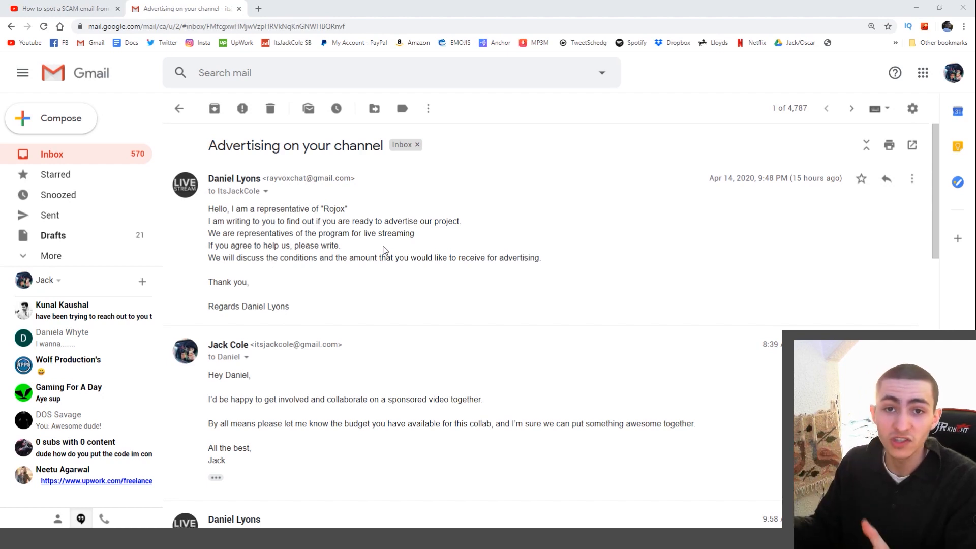
mouse_move(364, 161)
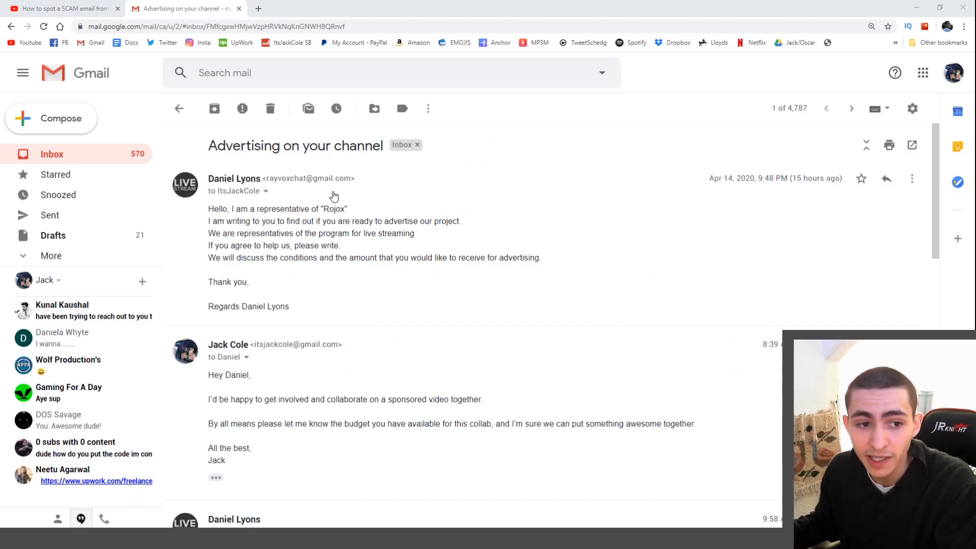
Bring up the context menu on the company name Rojox to copy it
right_click(334, 208)
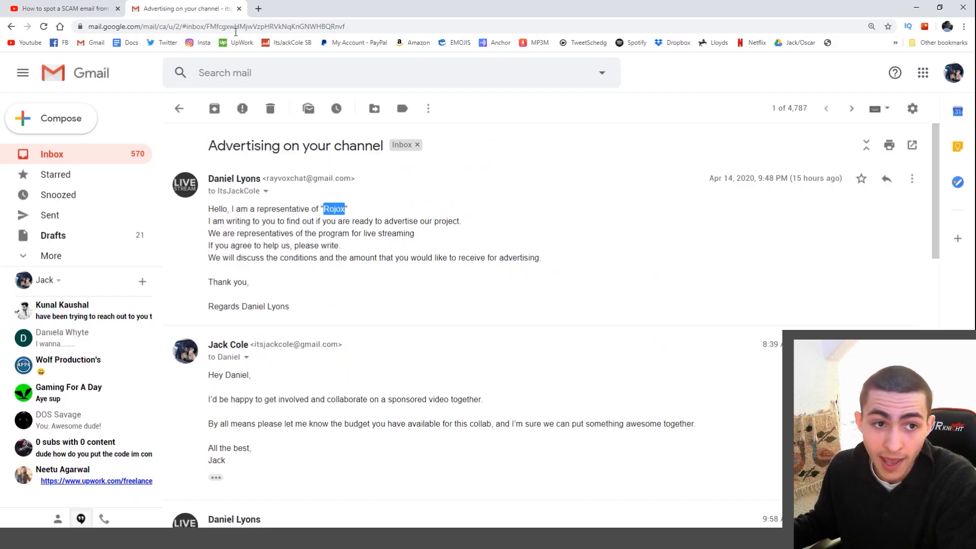
Search Google for Rojox (about 175,000 results) and return to the Gmail thread
click(380, 8)
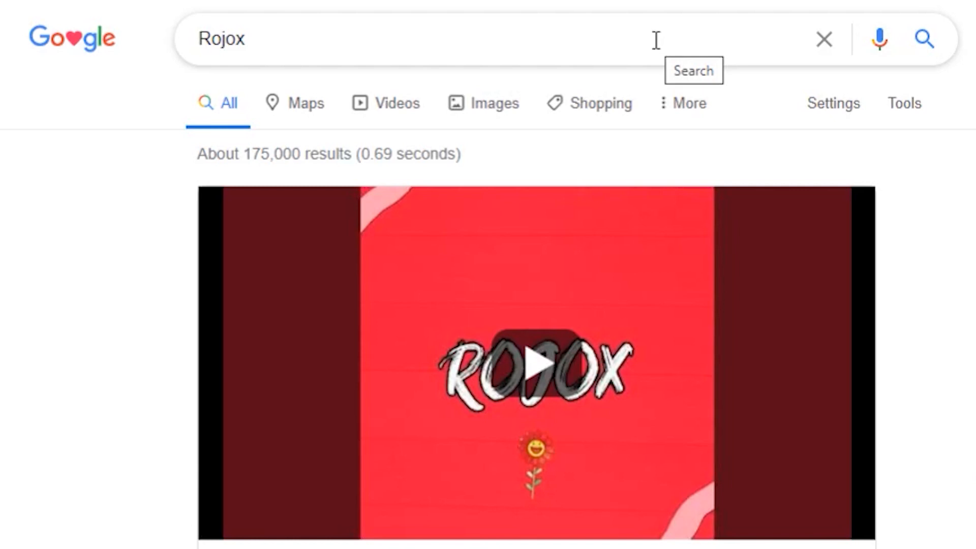
mouse_move(728, 3)
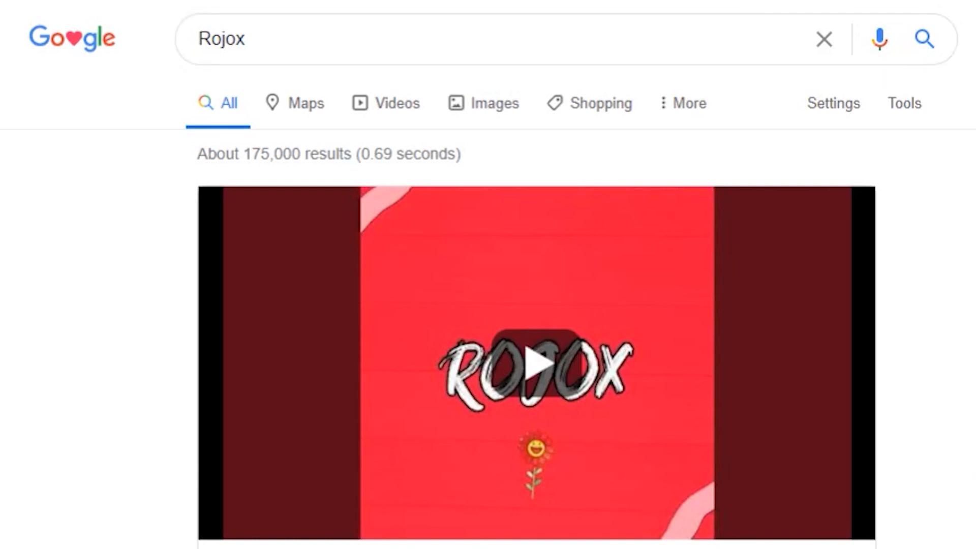
click(181, 8)
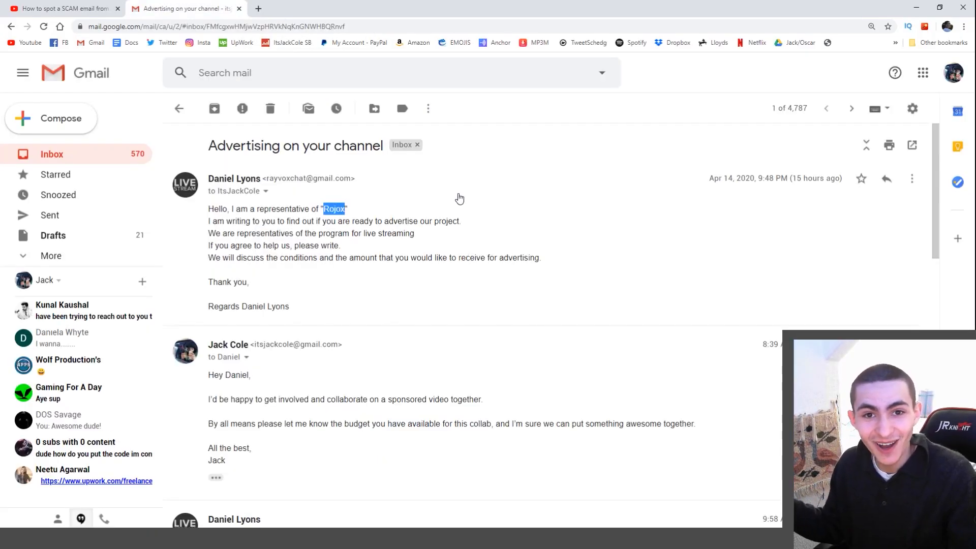
mouse_move(346, 217)
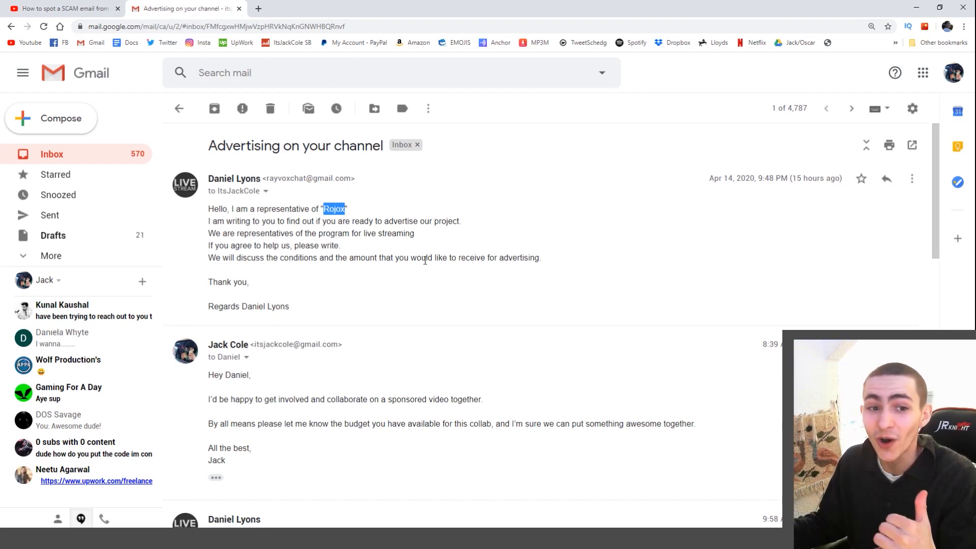
mouse_move(391, 368)
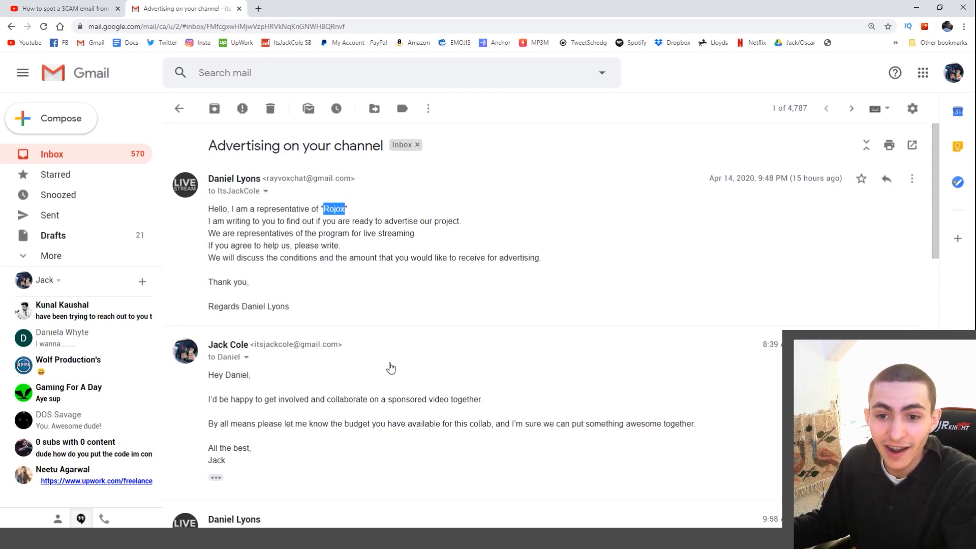
Re-read the first email, marking its closing lines and the name Rojox, then clear the selection
scroll(down, 3)
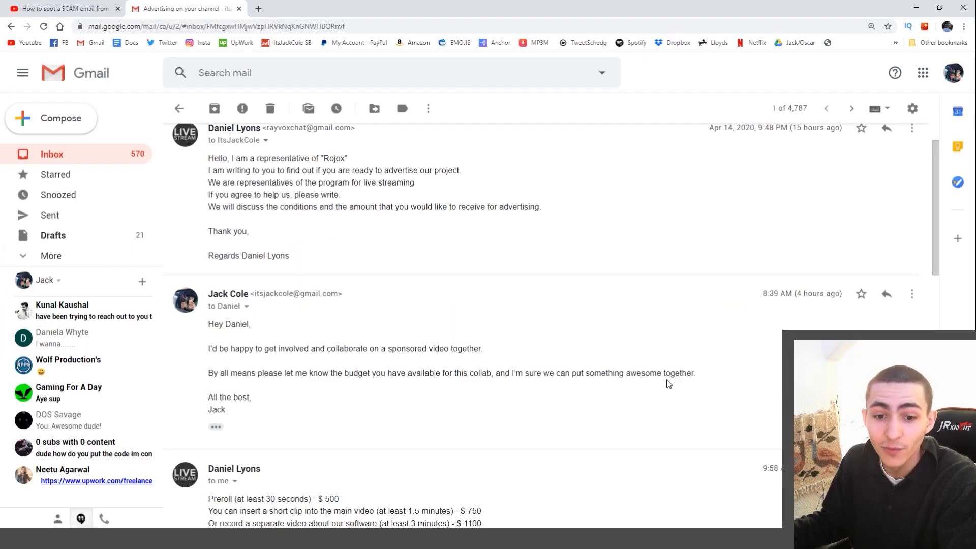
mouse_move(678, 379)
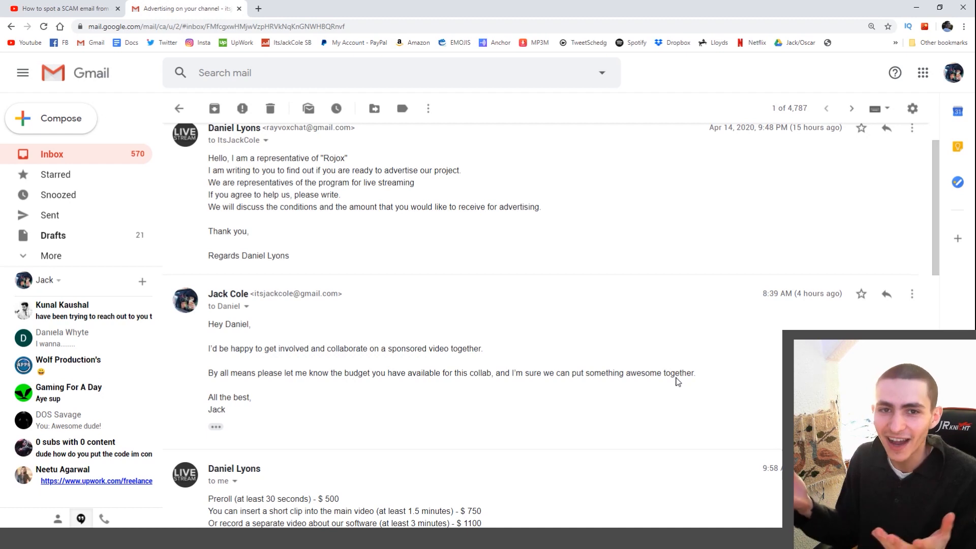
drag(317, 194, 289, 255)
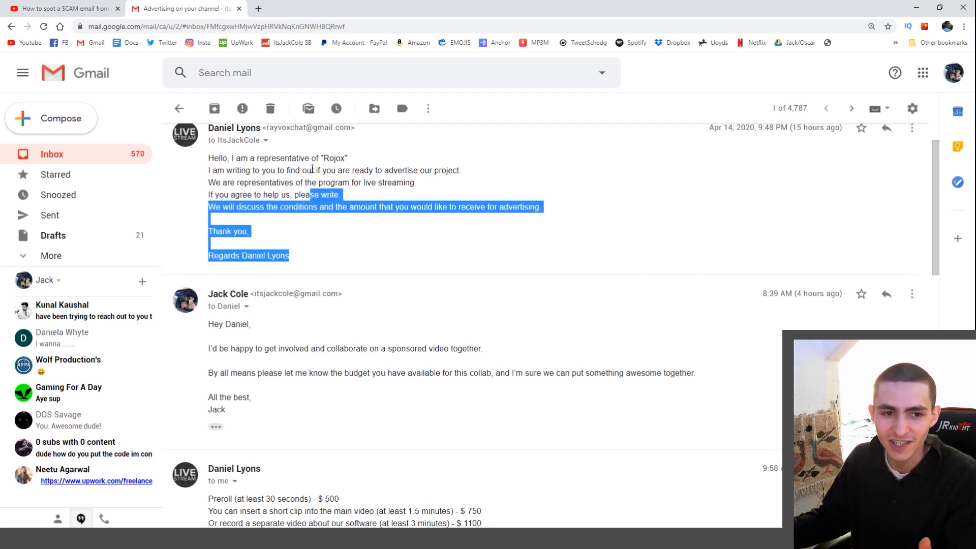
double_click(335, 157)
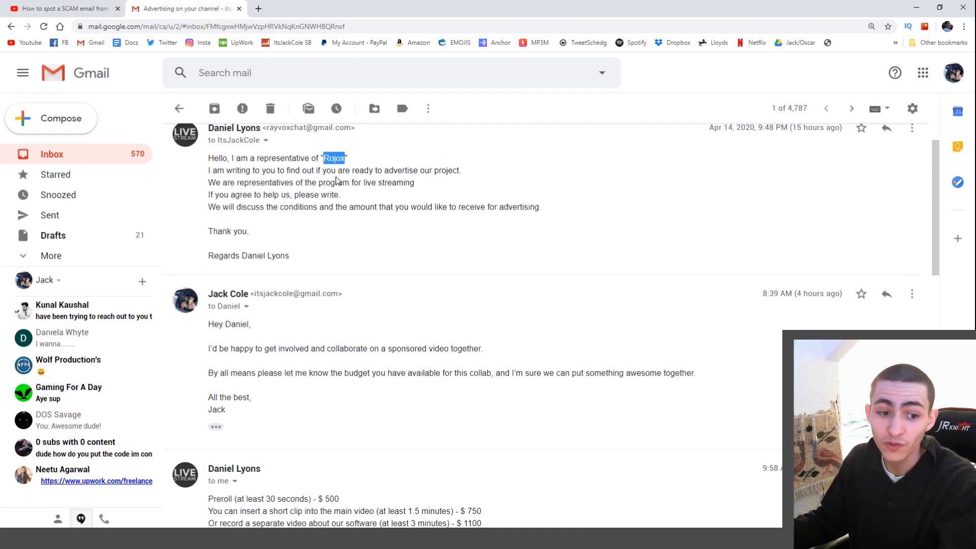
click(471, 176)
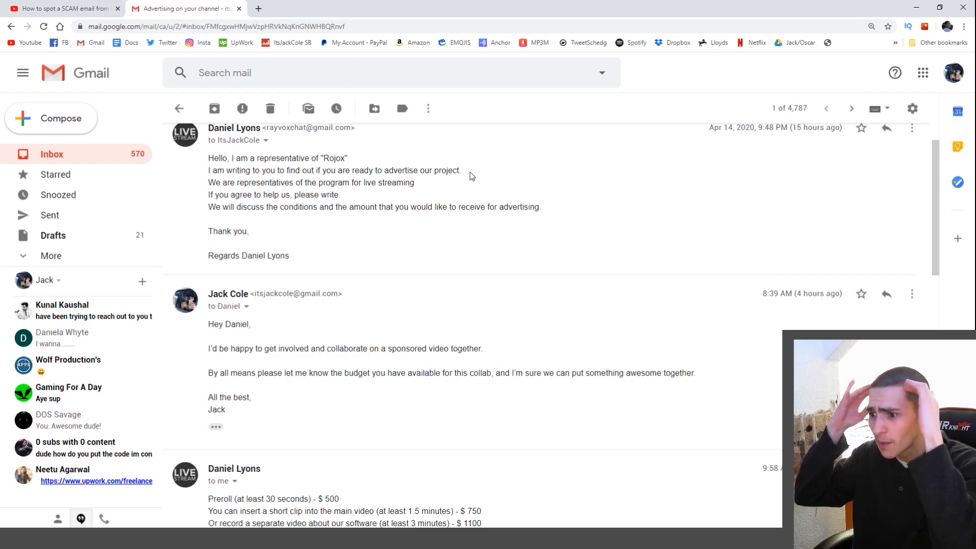
mouse_move(487, 193)
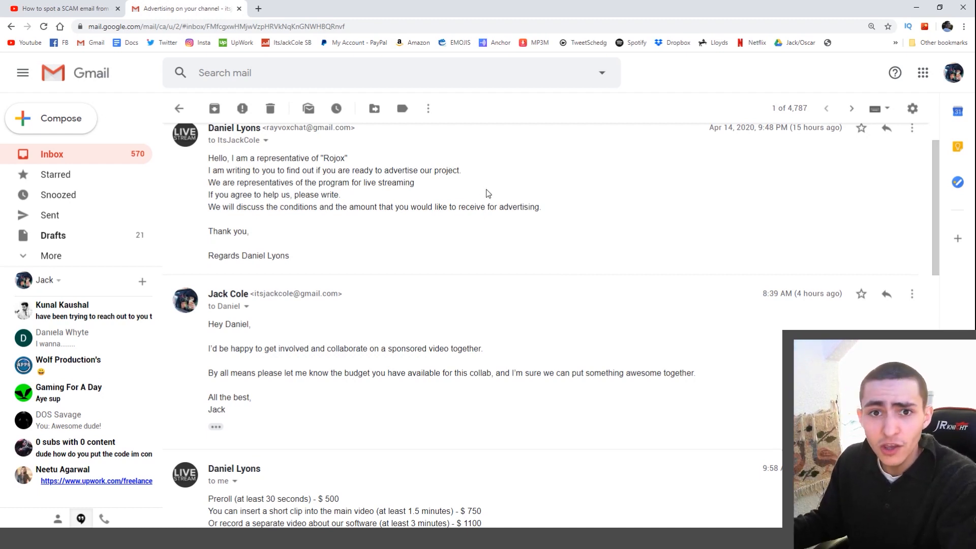
Scroll to the sender's price list with $500, $750 and $1100 options
scroll(down, 3)
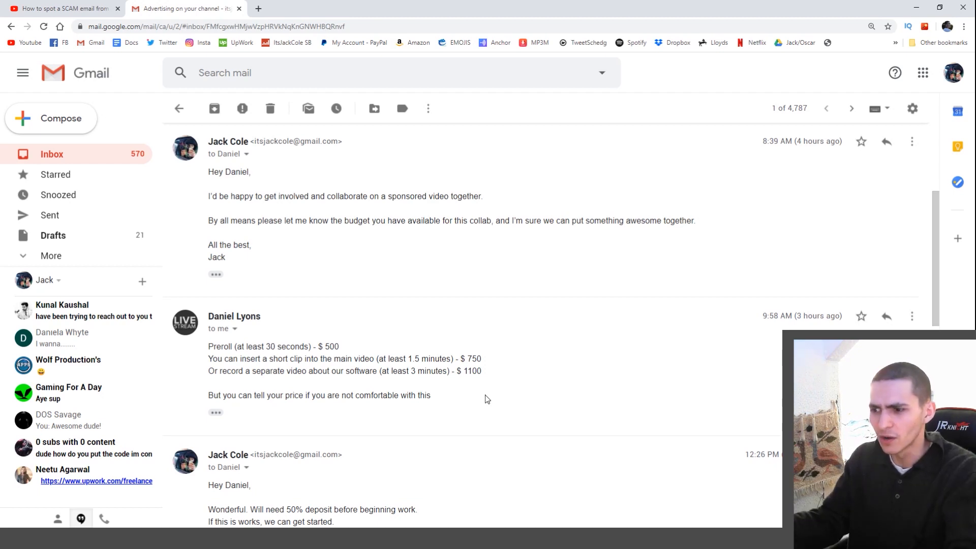
mouse_move(444, 371)
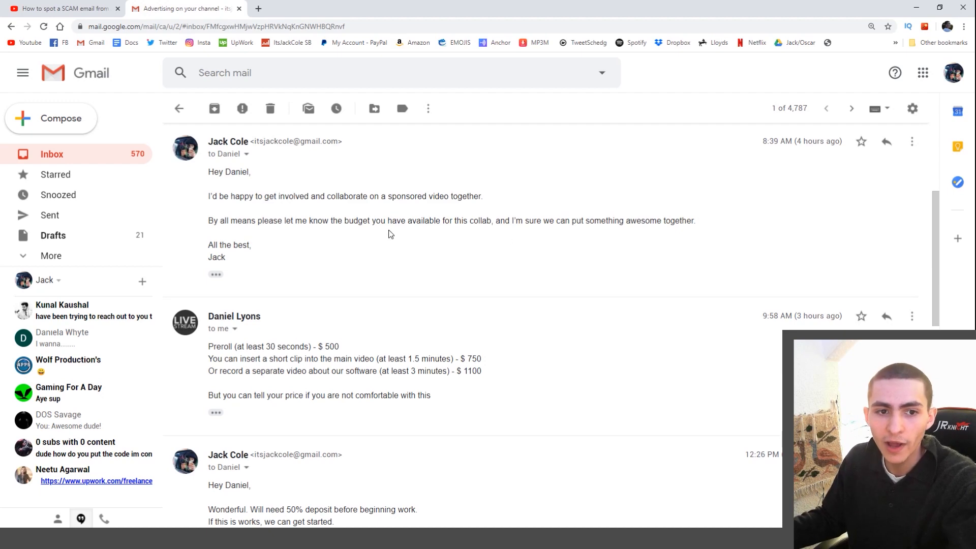
Scroll through the price-list reply to the sentence offering to name your own price
scroll(down, 3)
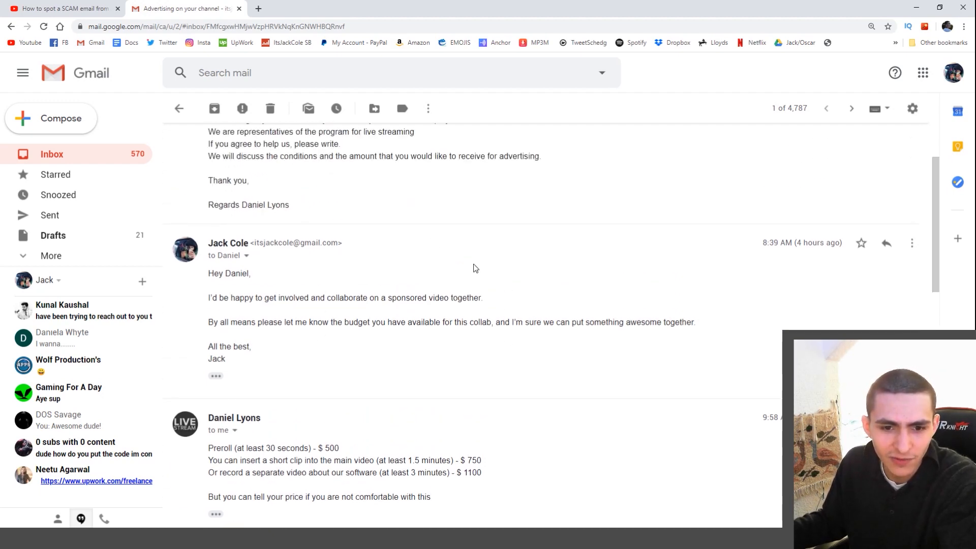
scroll(down, 3)
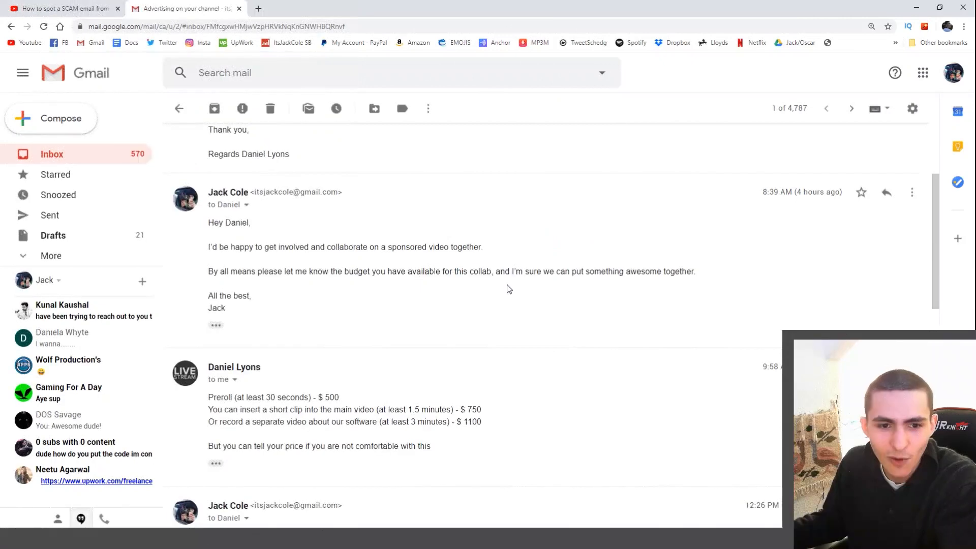
scroll(down, 3)
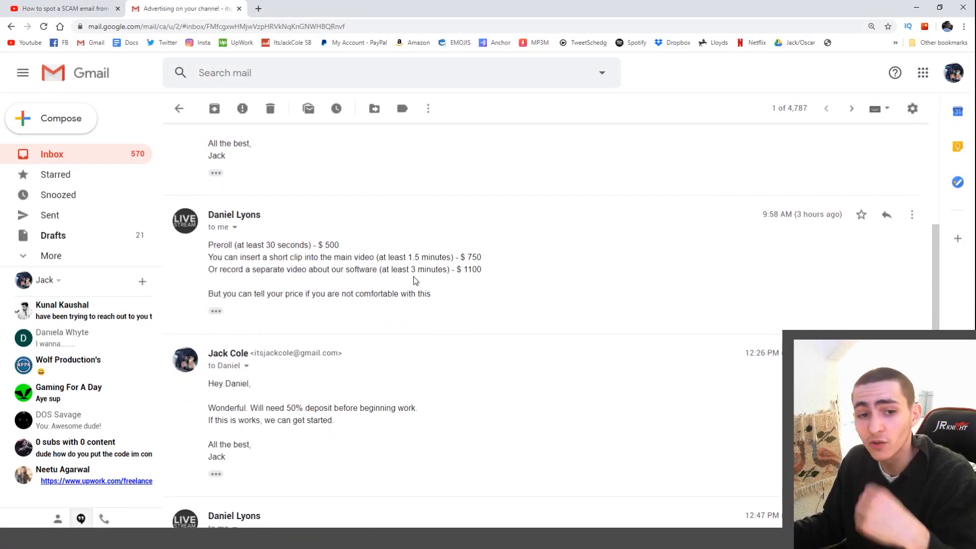
mouse_move(498, 246)
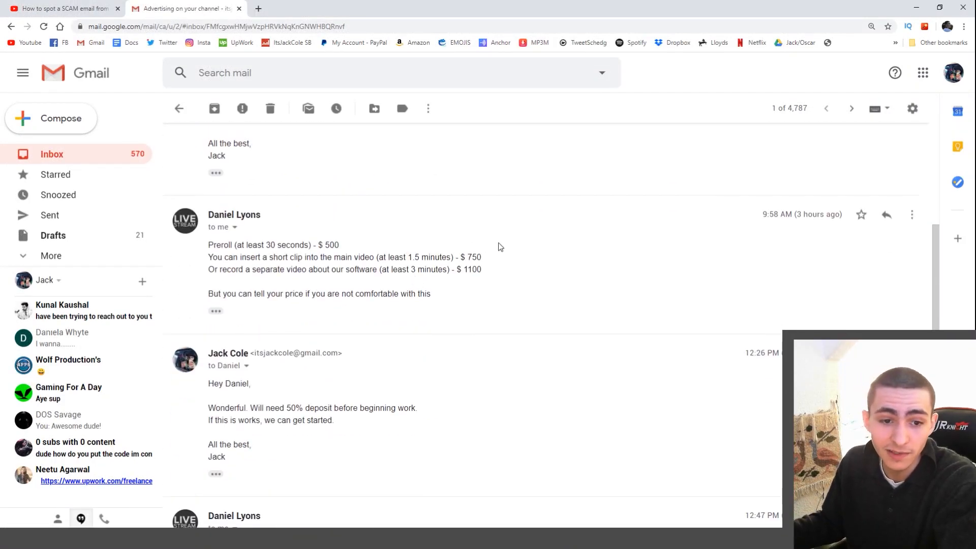
mouse_move(515, 274)
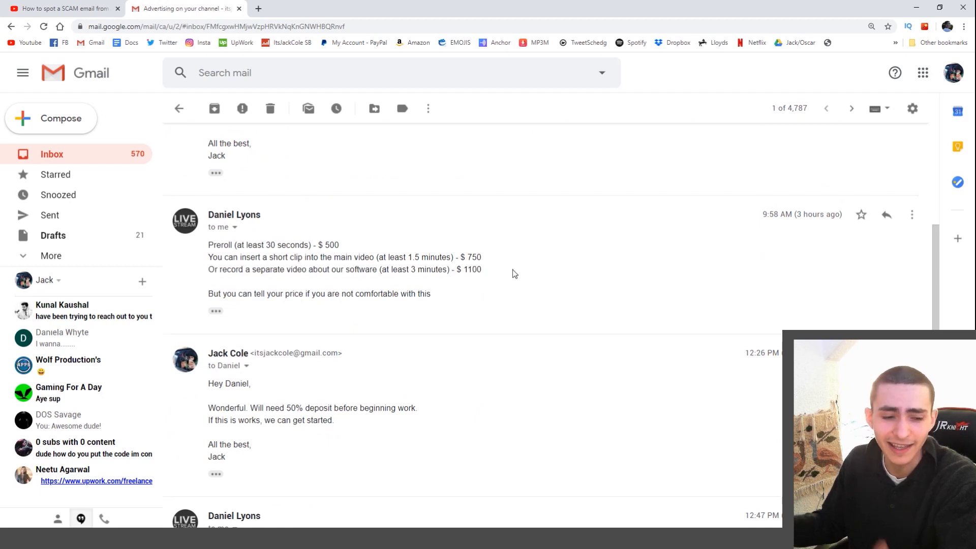
mouse_move(509, 278)
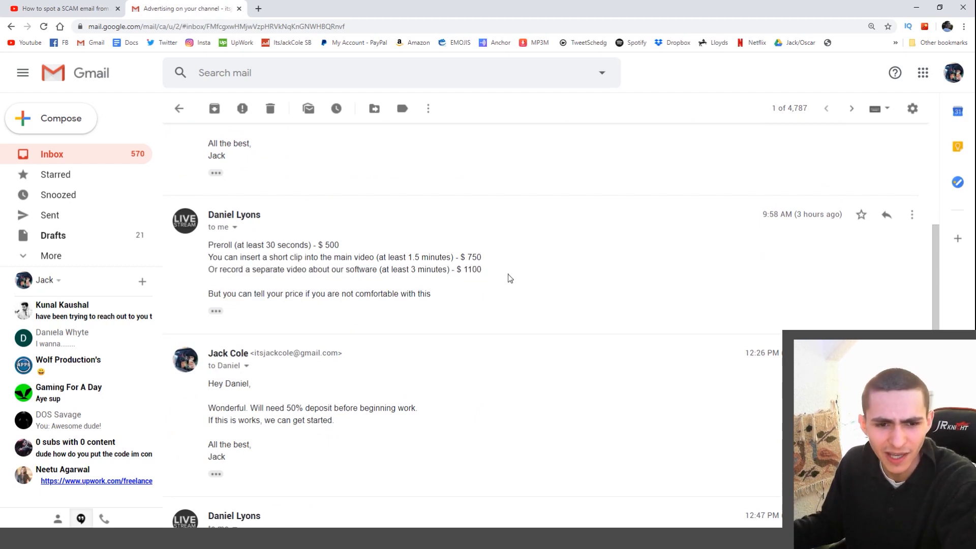
mouse_move(520, 276)
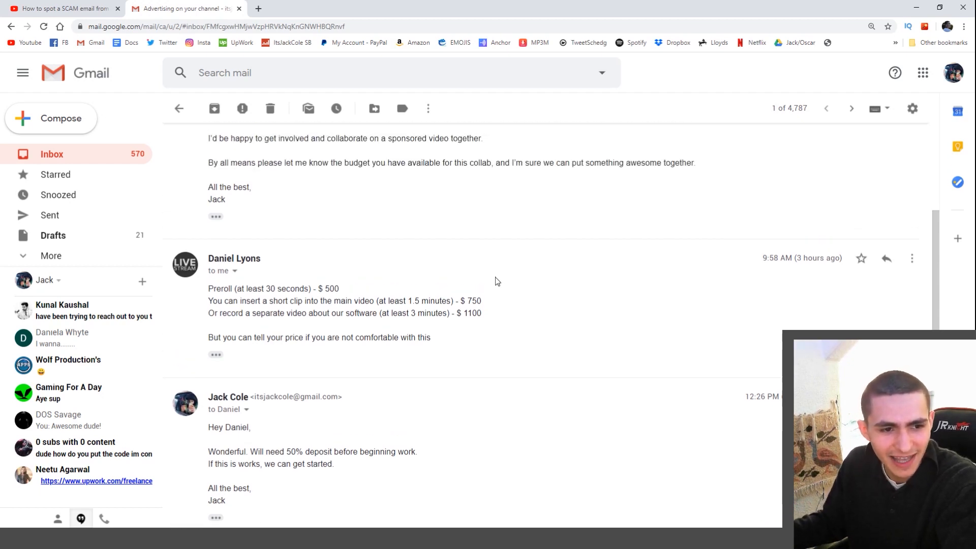
scroll(down, 3)
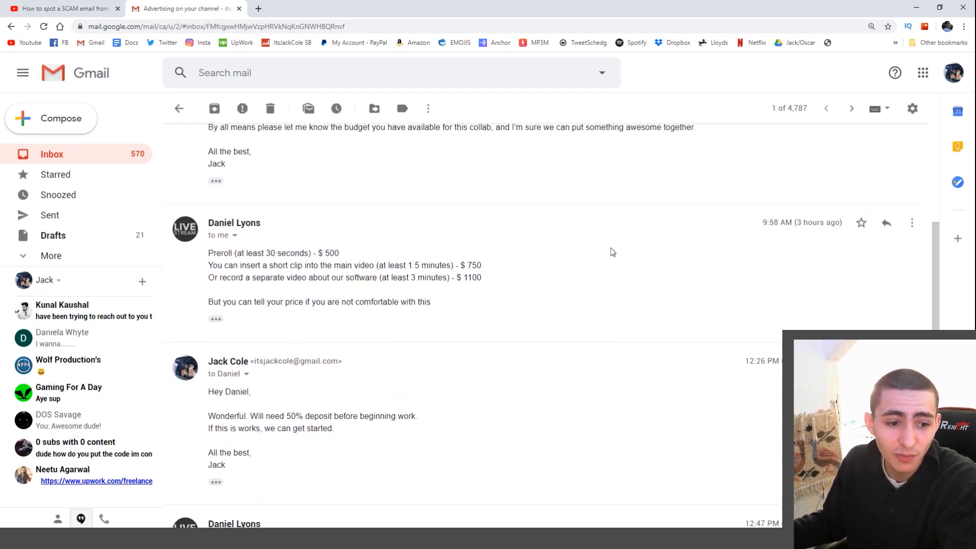
scroll(down, 3)
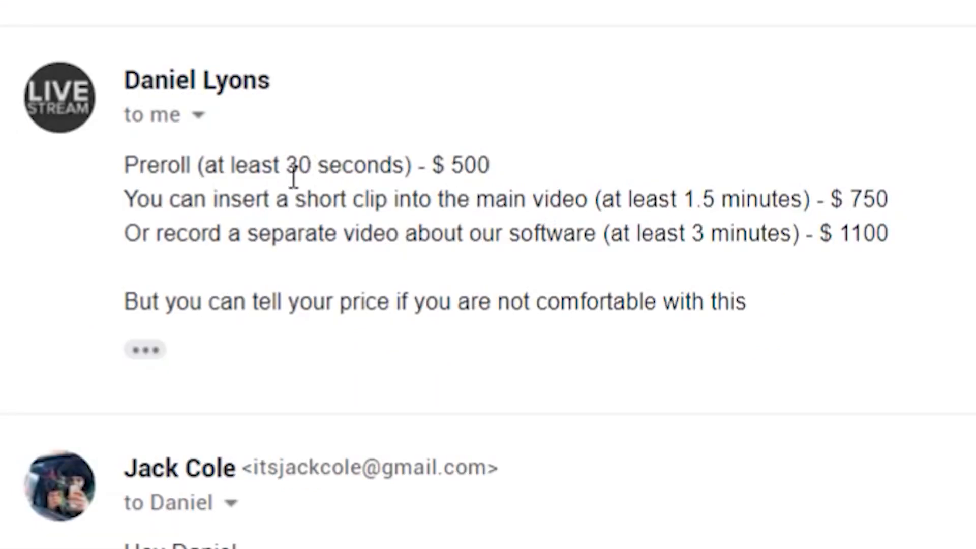
mouse_move(558, 234)
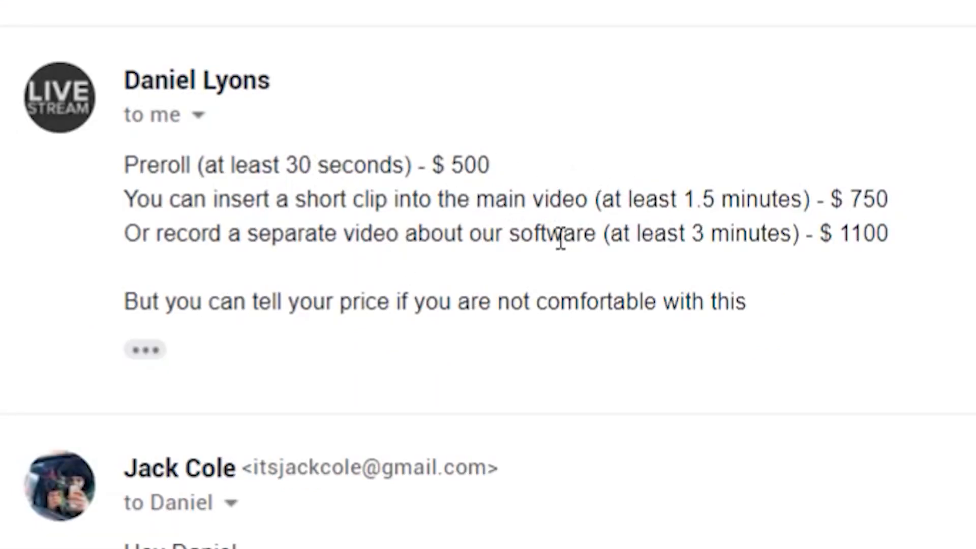
mouse_move(255, 261)
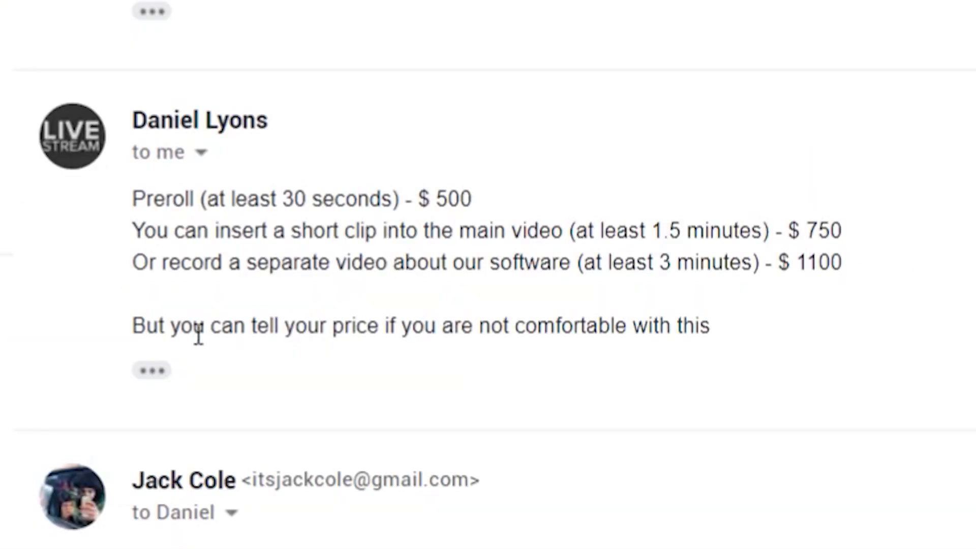
mouse_move(745, 349)
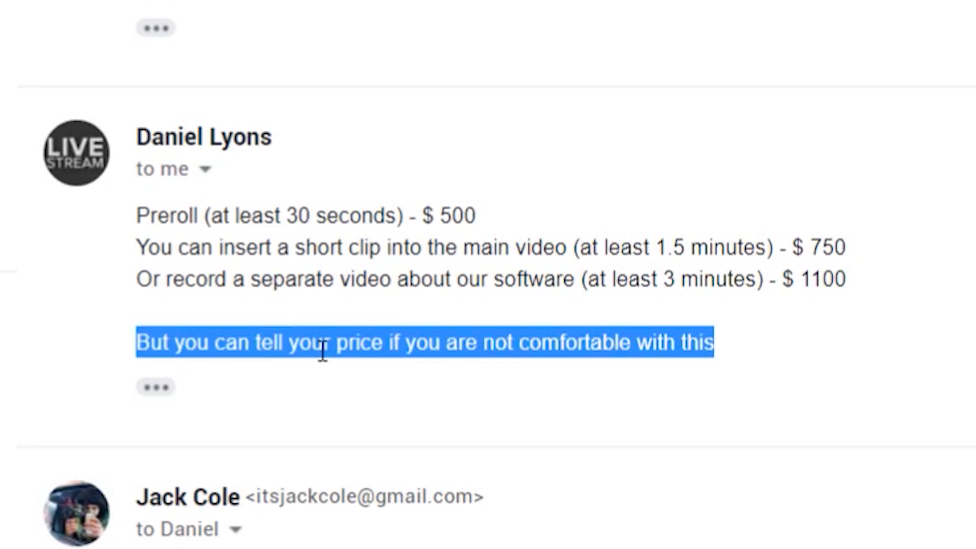
click(330, 343)
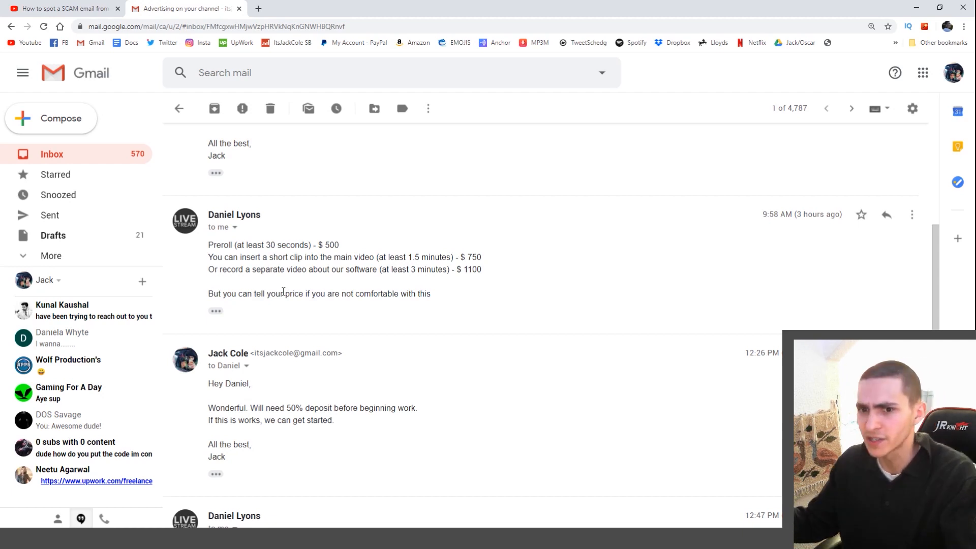
mouse_move(391, 216)
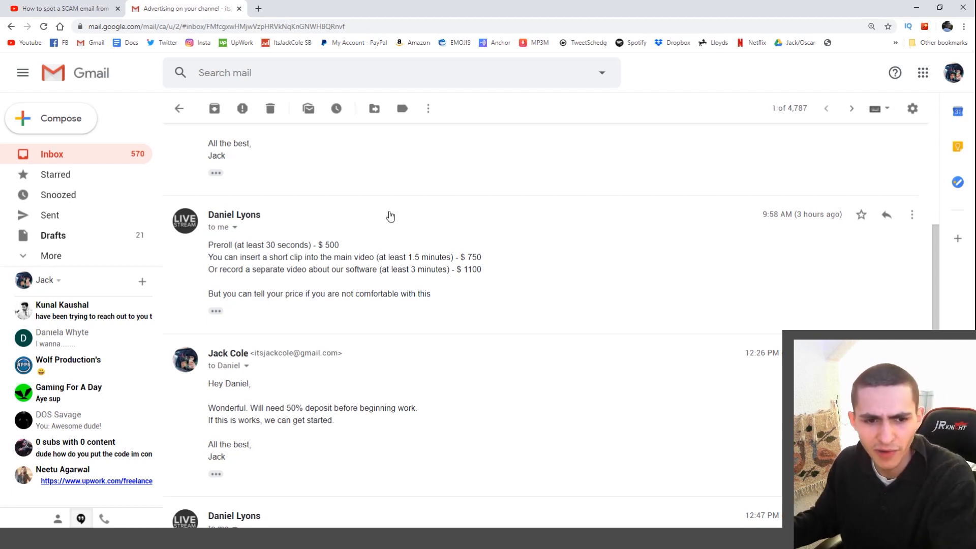
drag(207, 293, 429, 293)
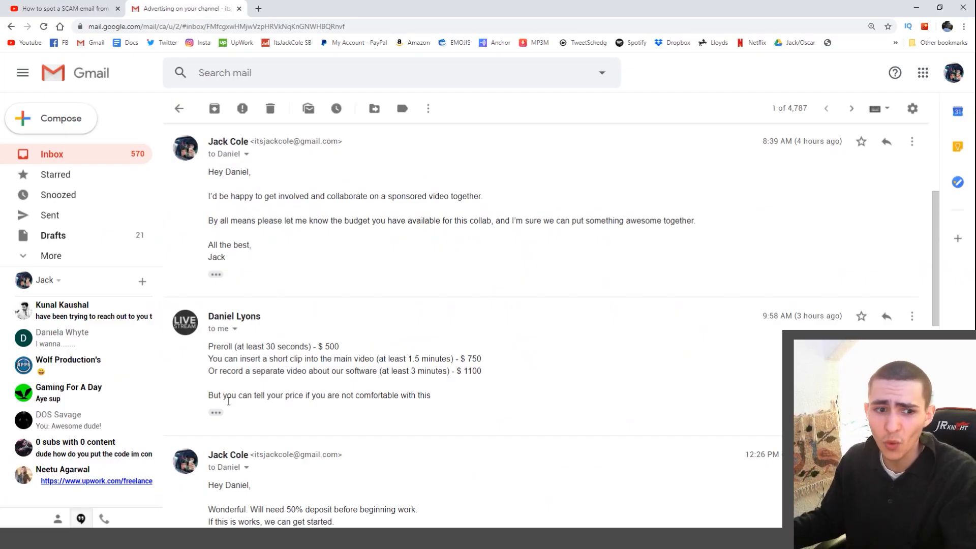
scroll(down, 3)
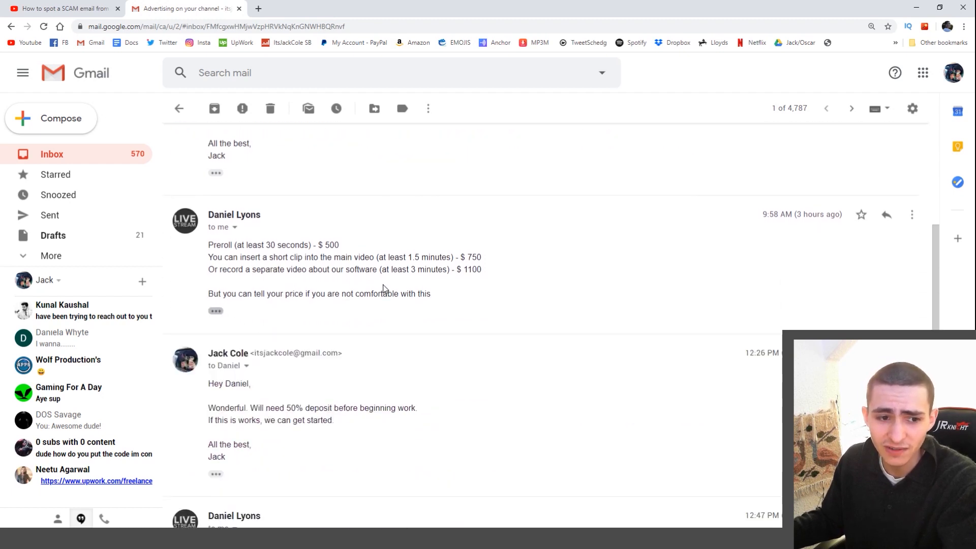
mouse_move(398, 284)
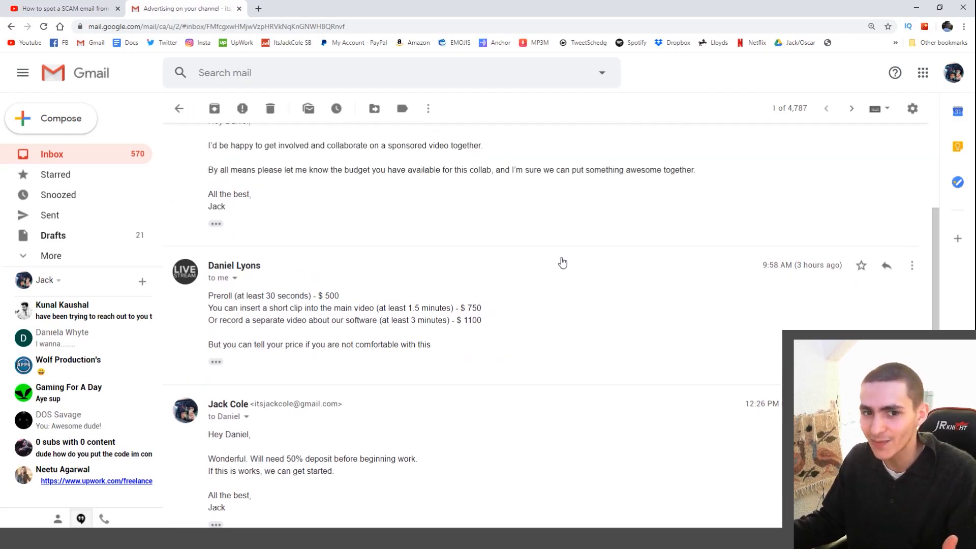
mouse_move(558, 264)
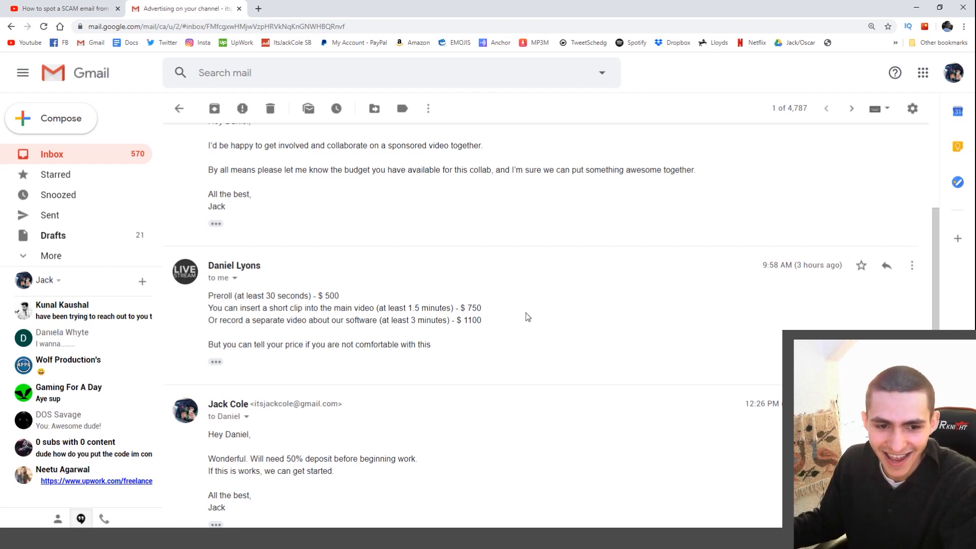
mouse_move(526, 314)
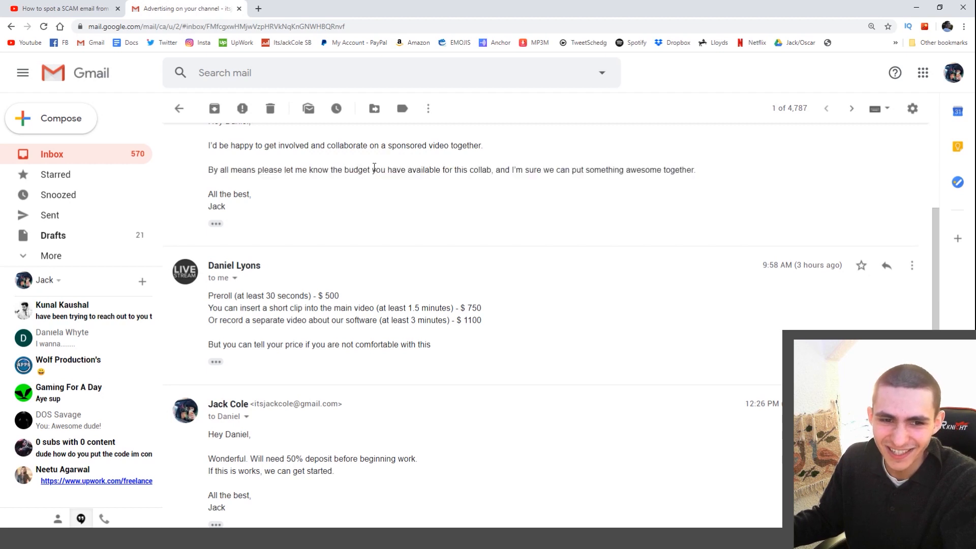
mouse_move(393, 215)
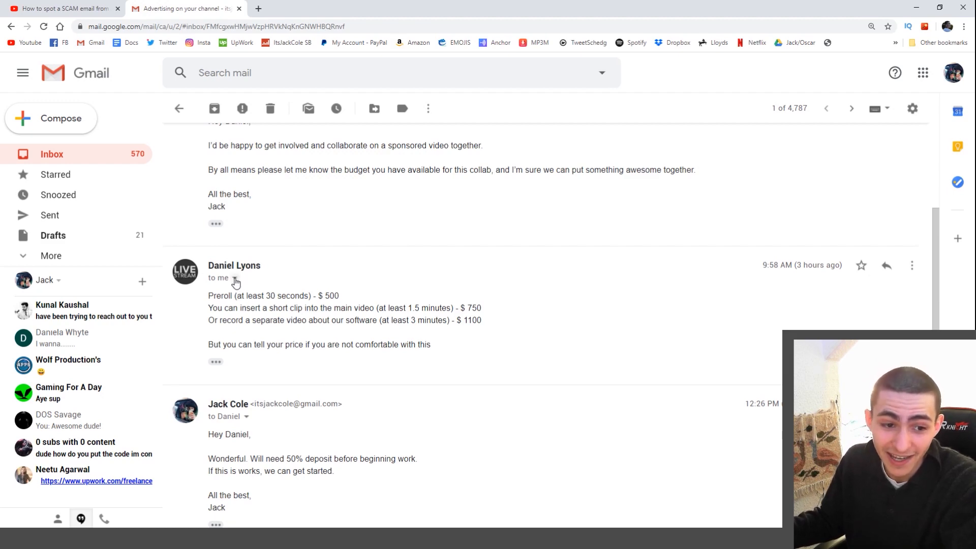
scroll(down, 3)
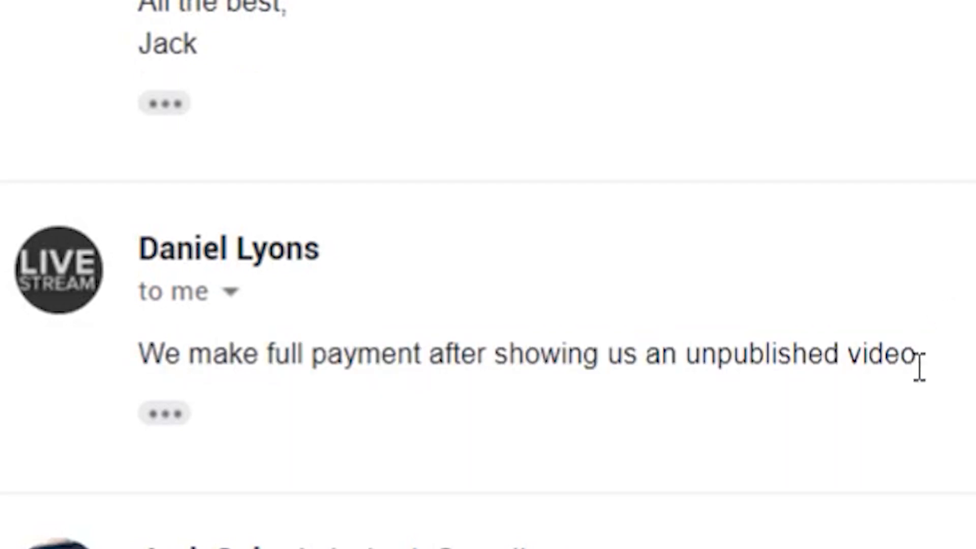
scroll(down, 3)
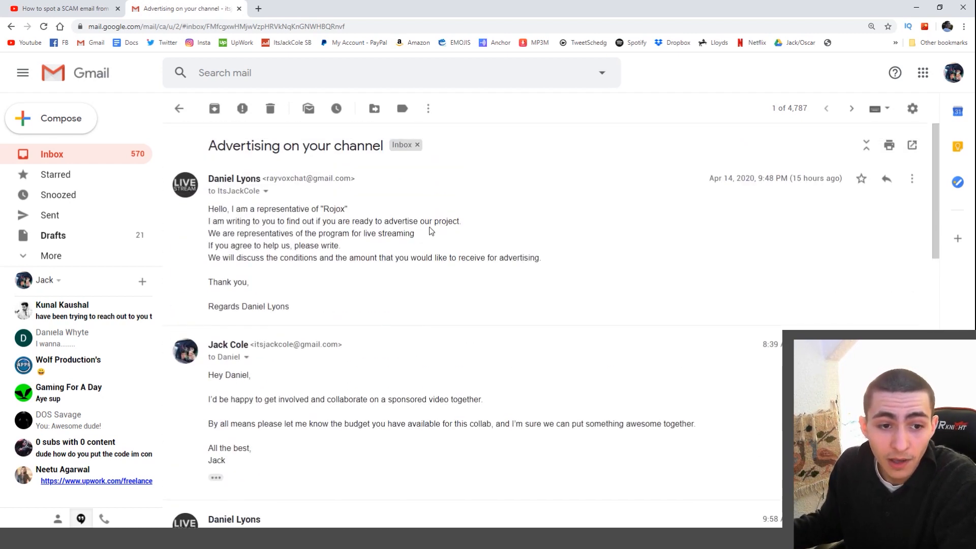
mouse_move(410, 232)
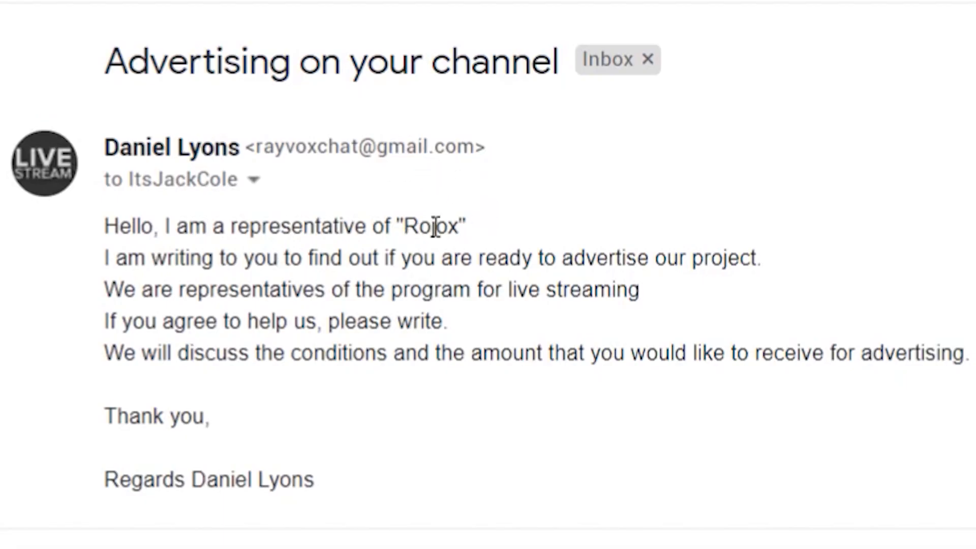
Open a new blank browser tab beside the Gmail thread
click(376, 8)
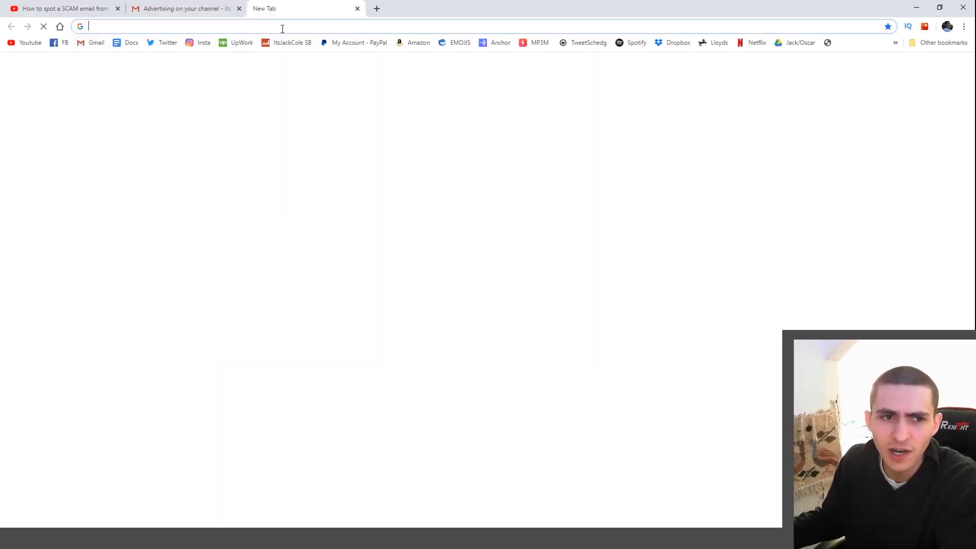
Search Rojox from the address bar, then close the results tab
text(Rojox)
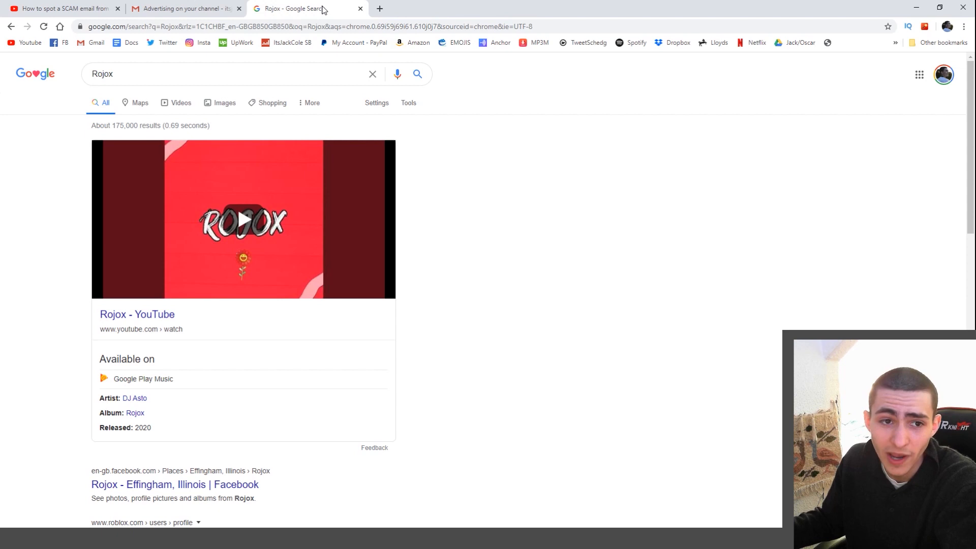
click(184, 8)
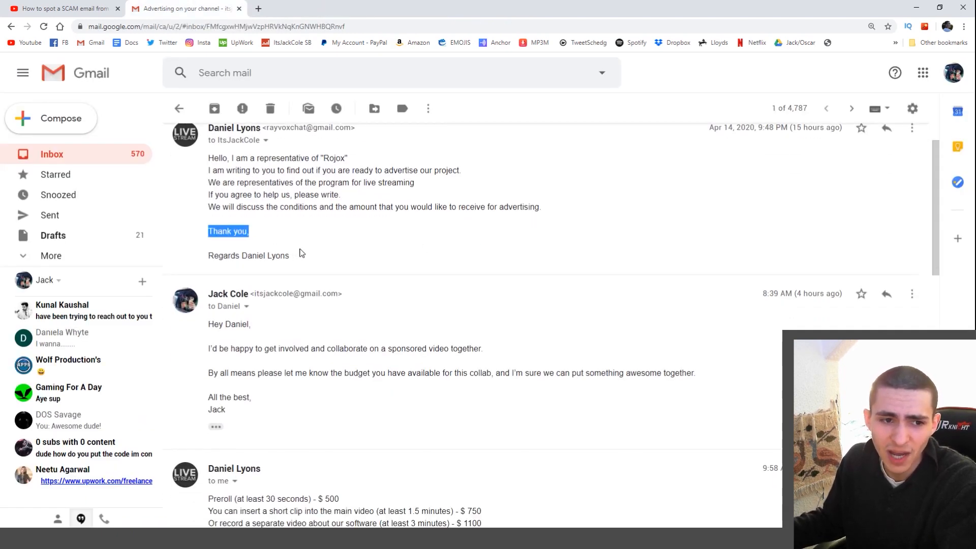
Finish reviewing the thread and switch to the YouTube scam-email search results
scroll(down, 3)
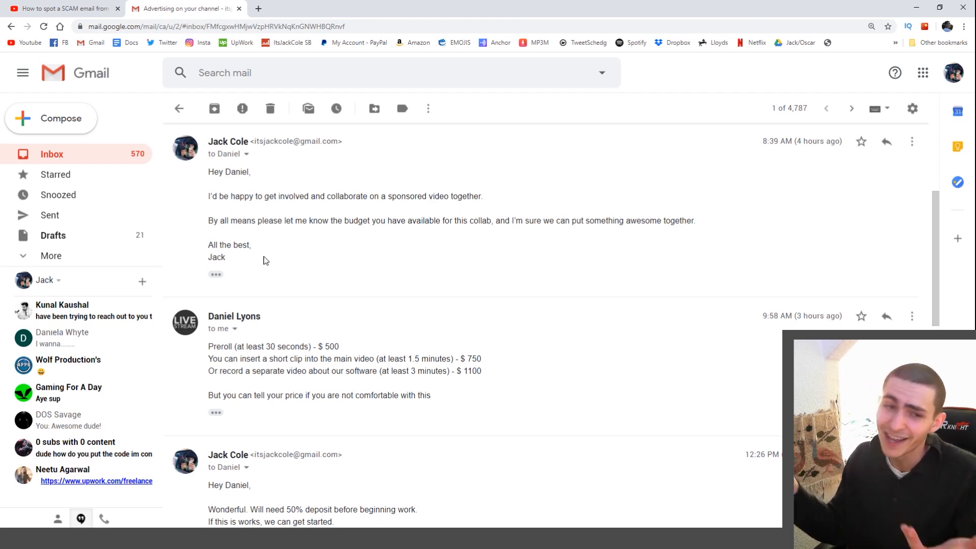
mouse_move(270, 238)
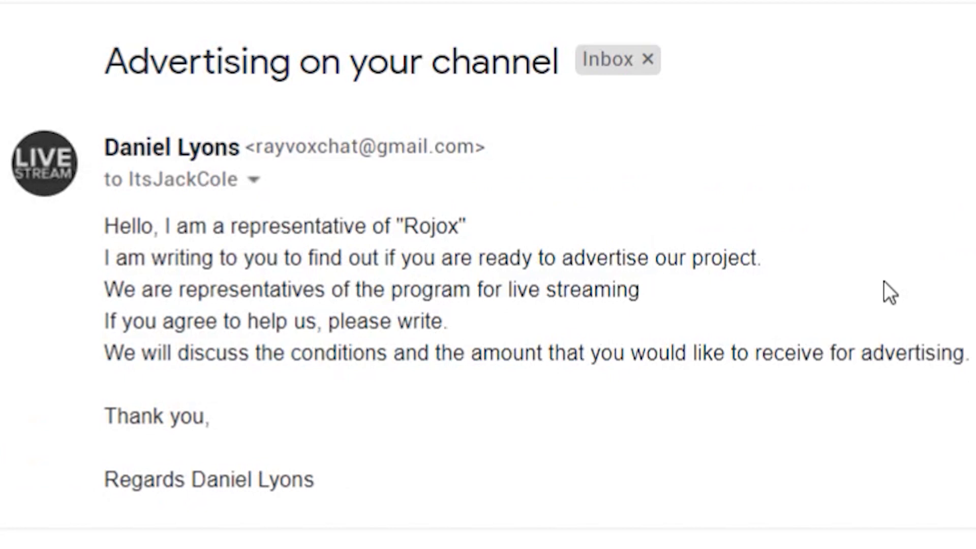
mouse_move(429, 311)
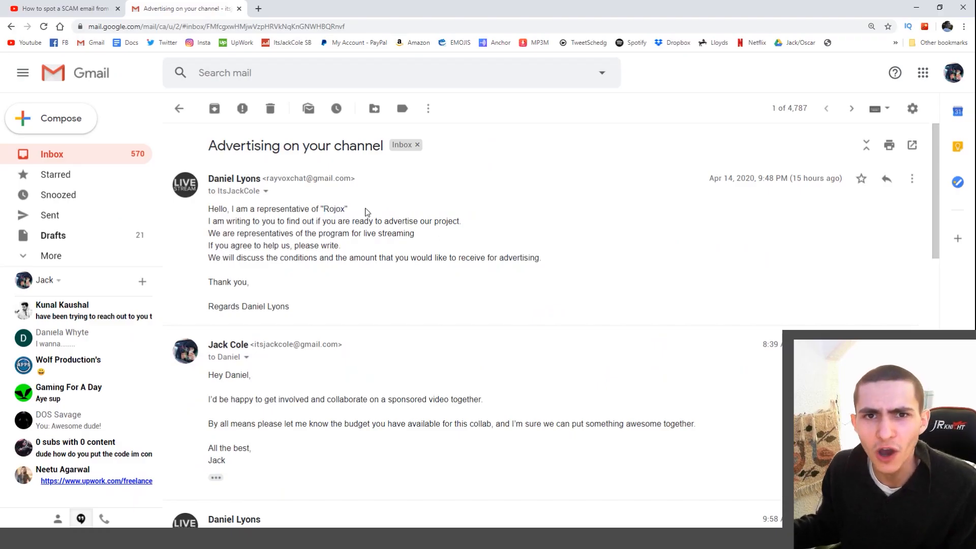
click(185, 186)
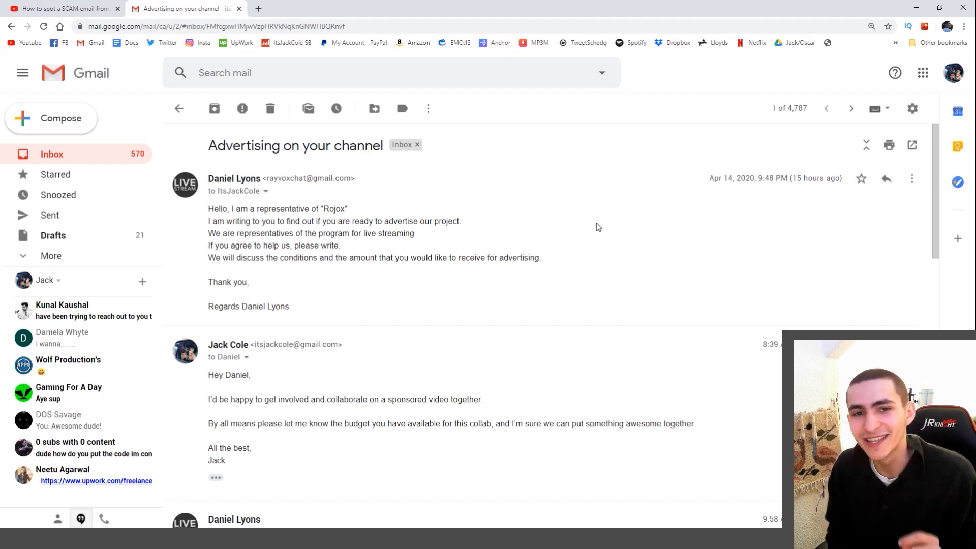
click(62, 8)
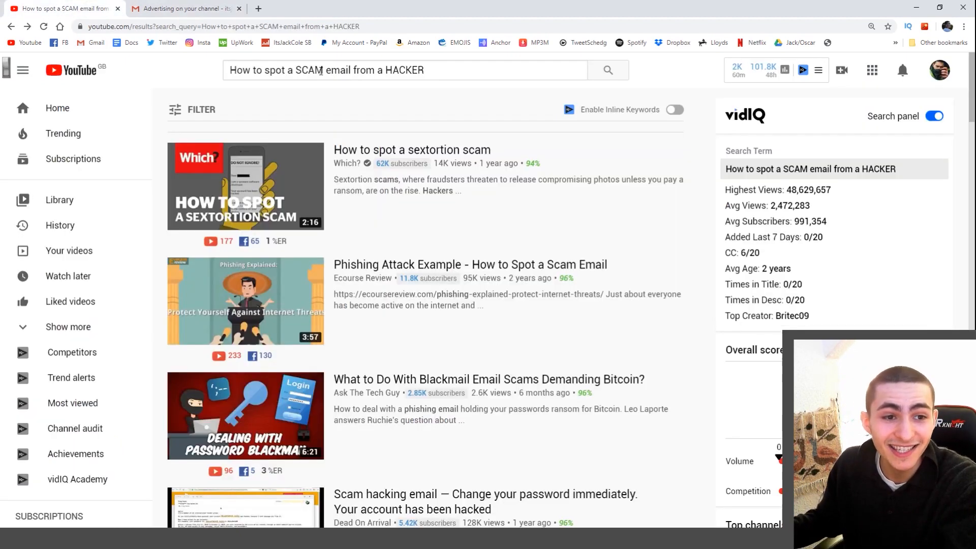